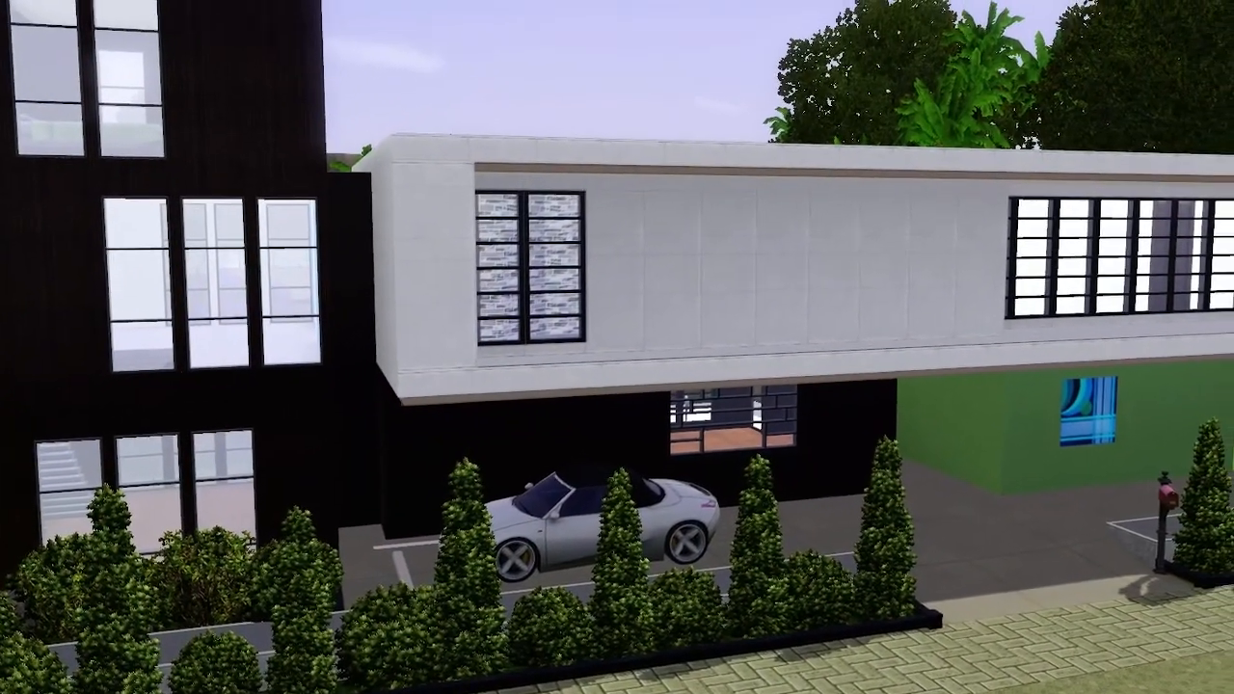
scroll(down, 3)
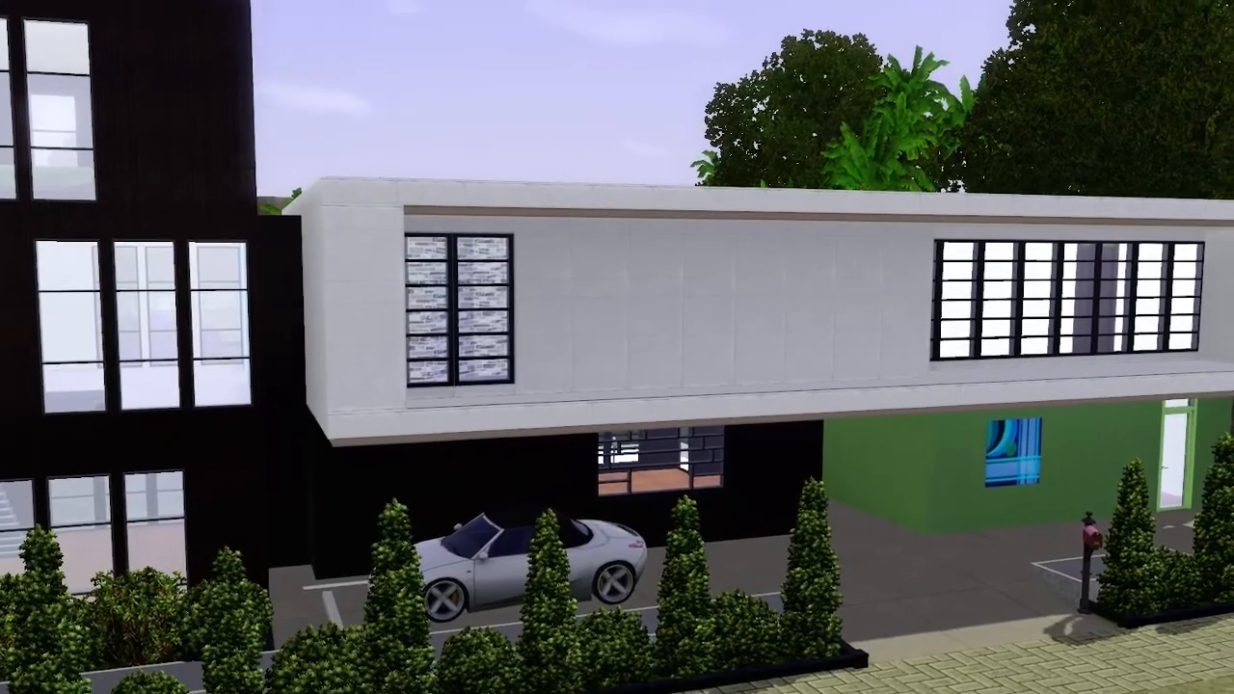